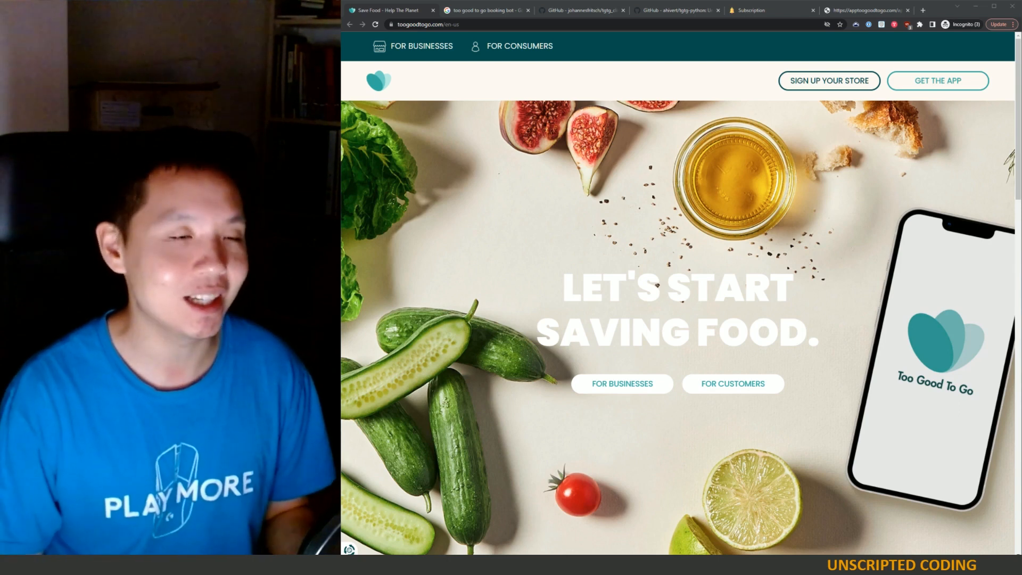
mouse_move(431, 359)
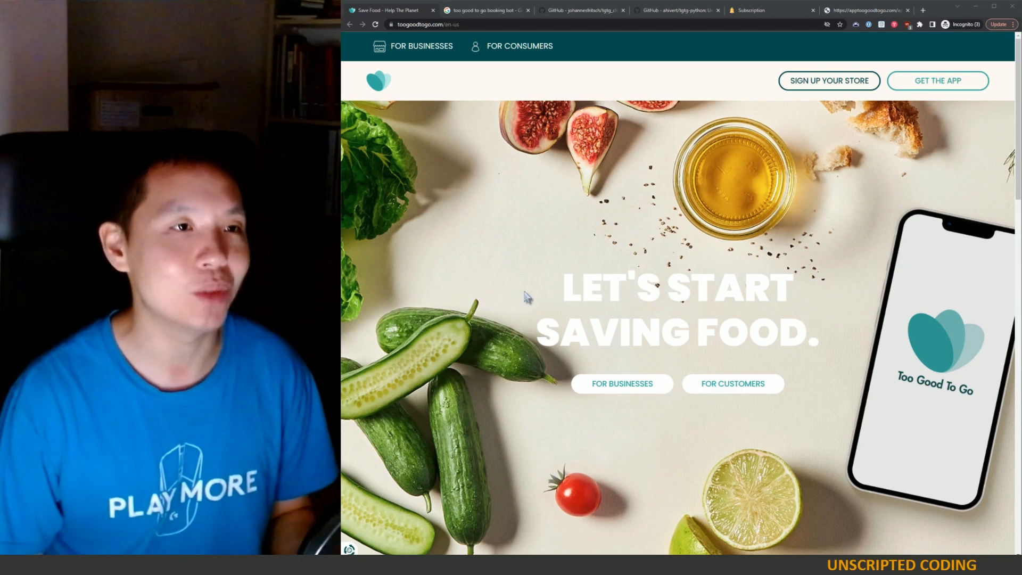
Switch to the Google results for 'too good to go booking bot'.
click(520, 46)
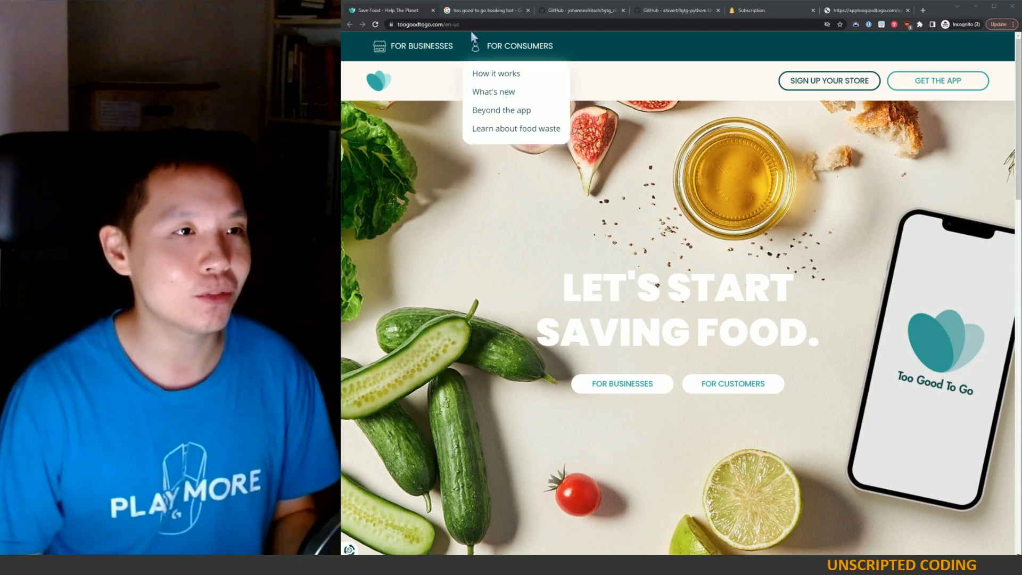
click(485, 9)
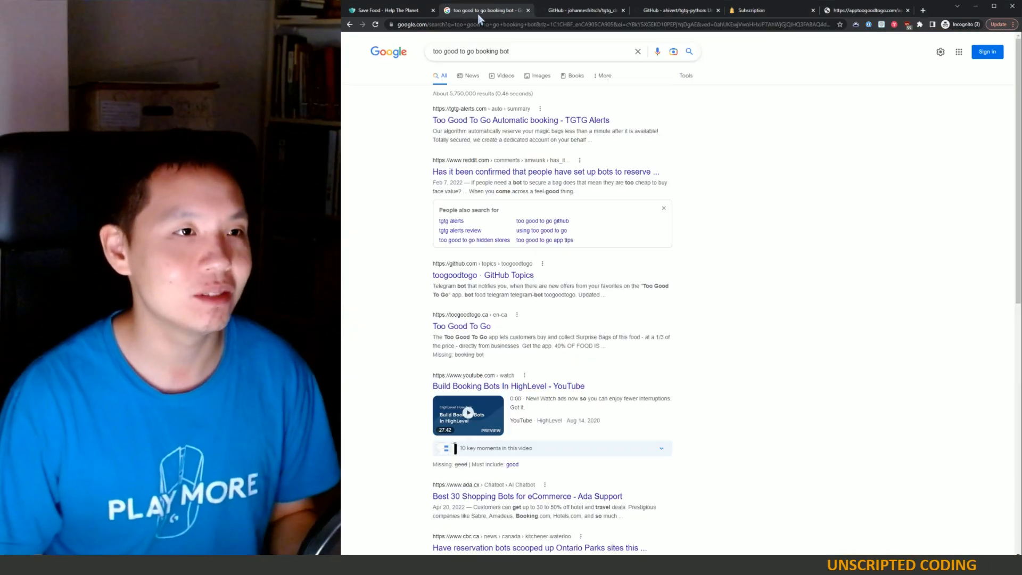
mouse_move(580, 217)
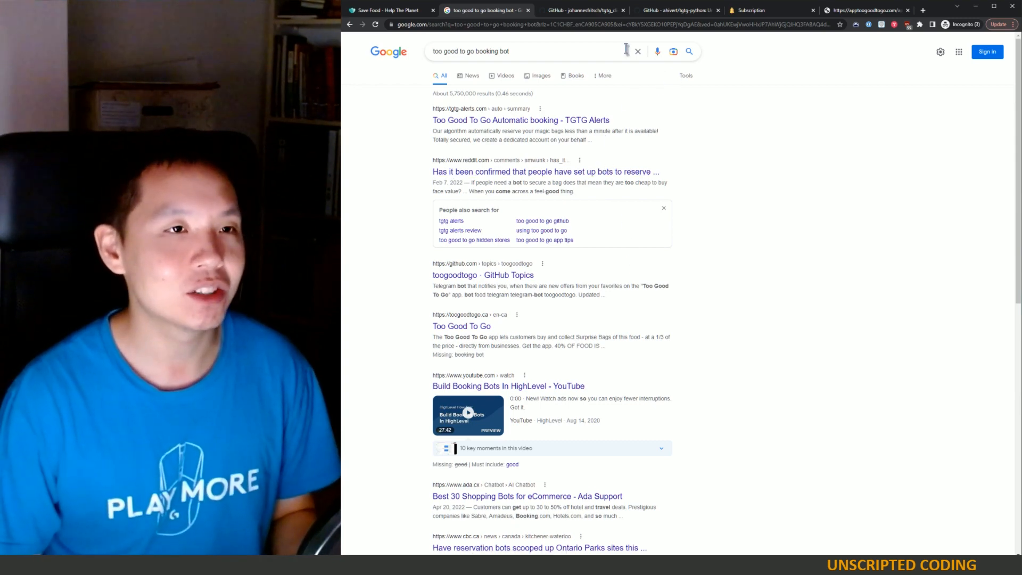
View the ahivert/tgtg-python README's handled API calls such as login and list stores.
click(580, 10)
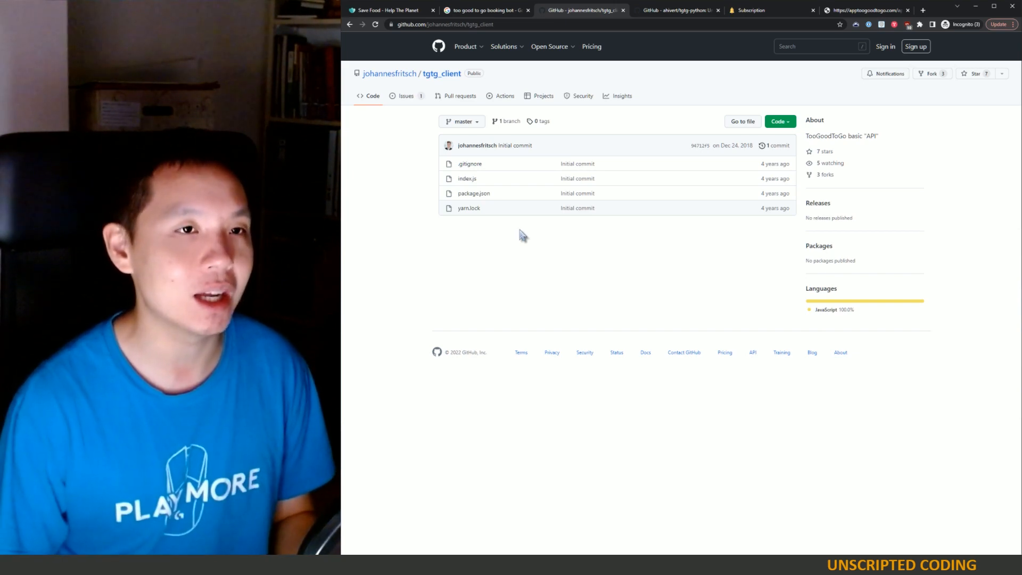
mouse_move(684, 120)
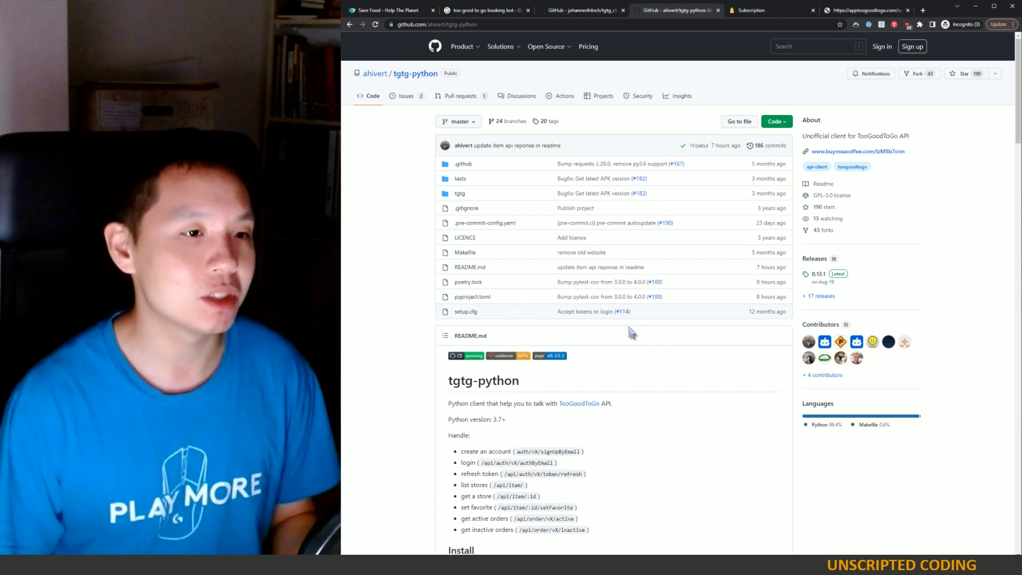
scroll(down, 3)
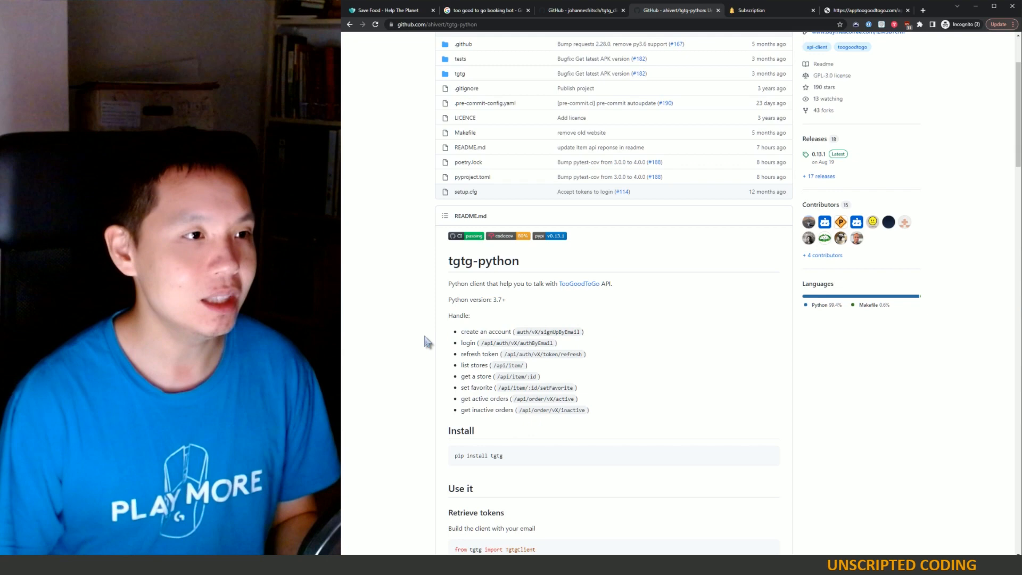
drag(460, 331, 586, 410)
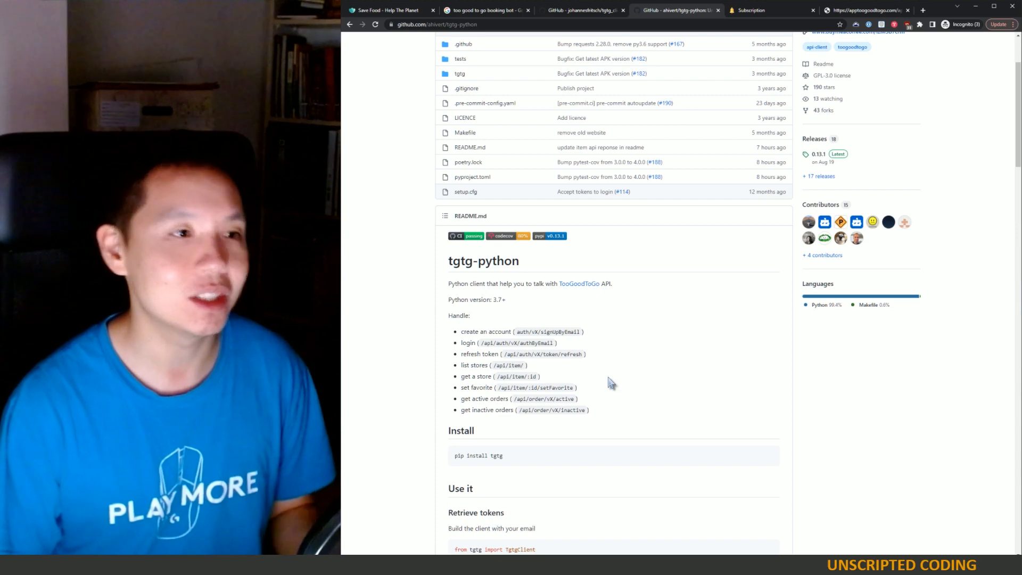
mouse_move(564, 362)
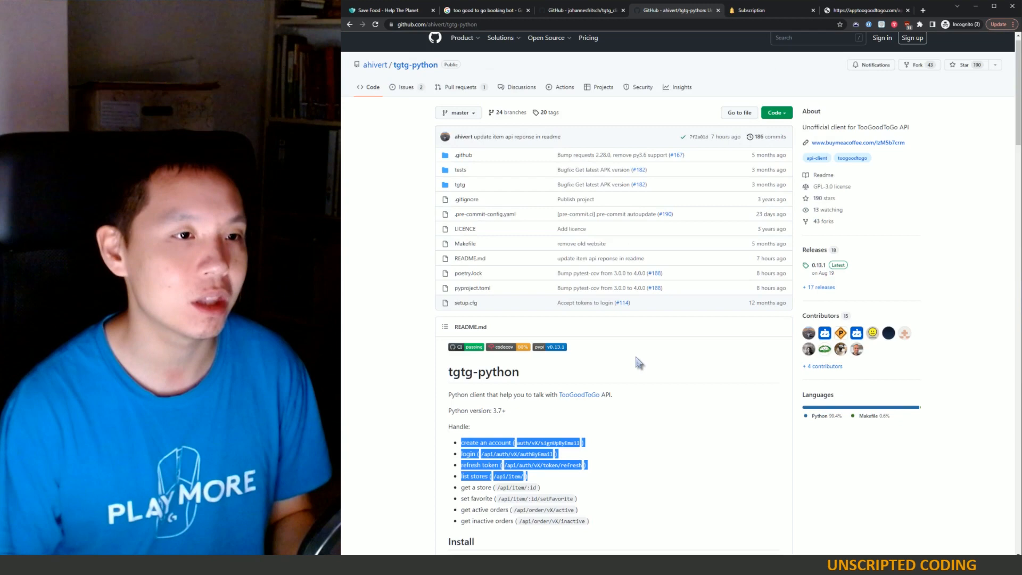
scroll(down, 3)
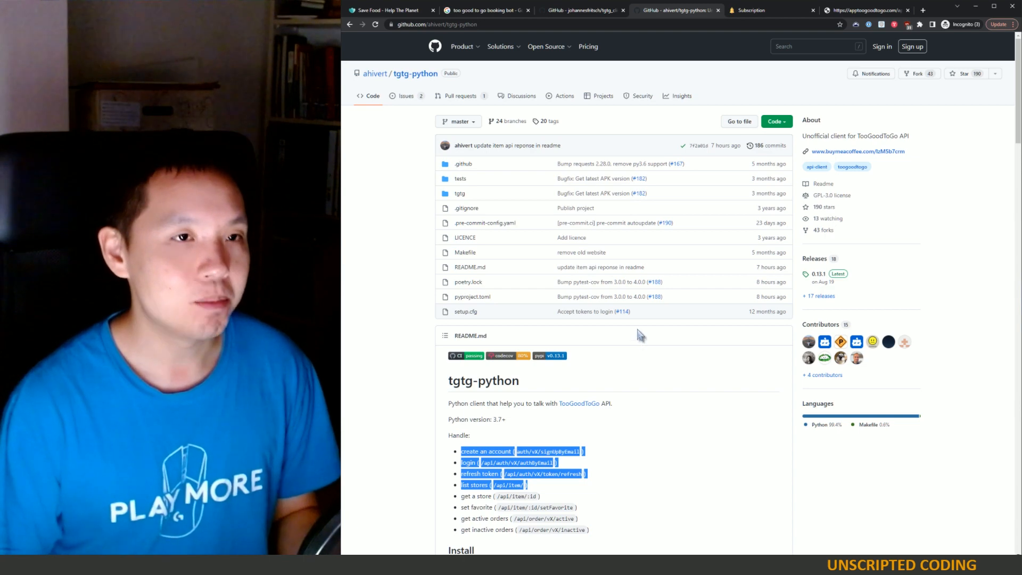
click(772, 9)
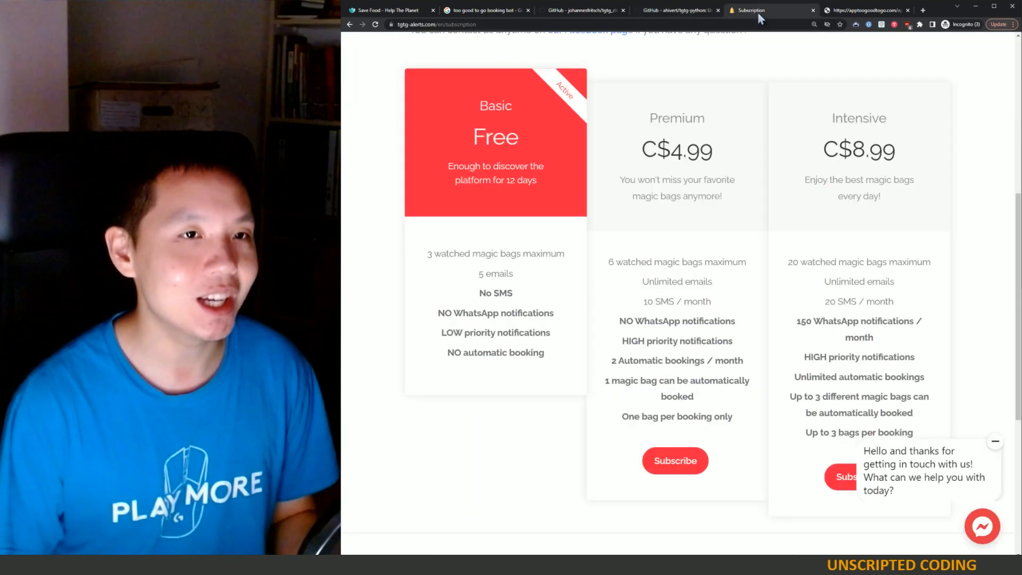
mouse_move(697, 221)
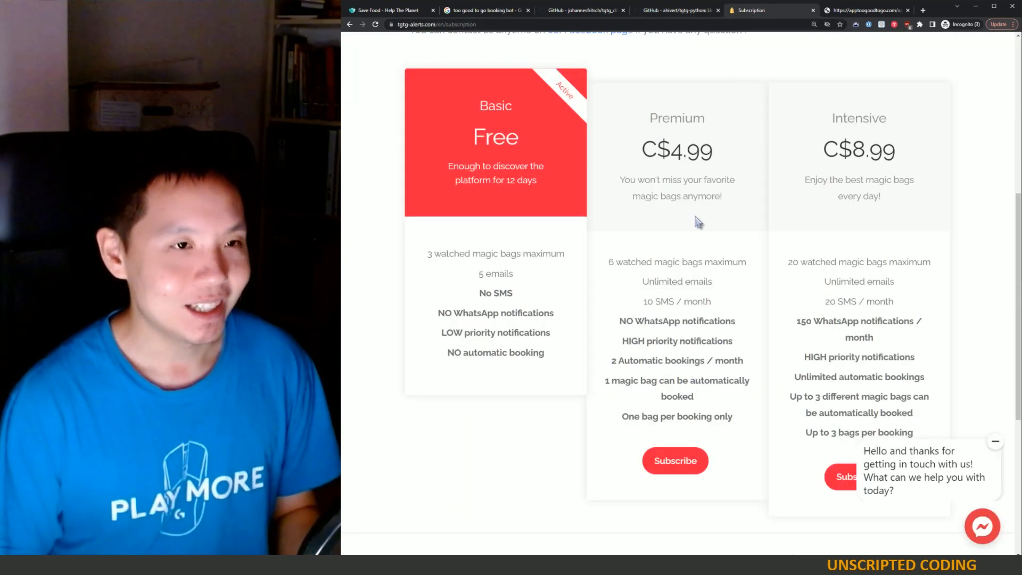
mouse_move(713, 226)
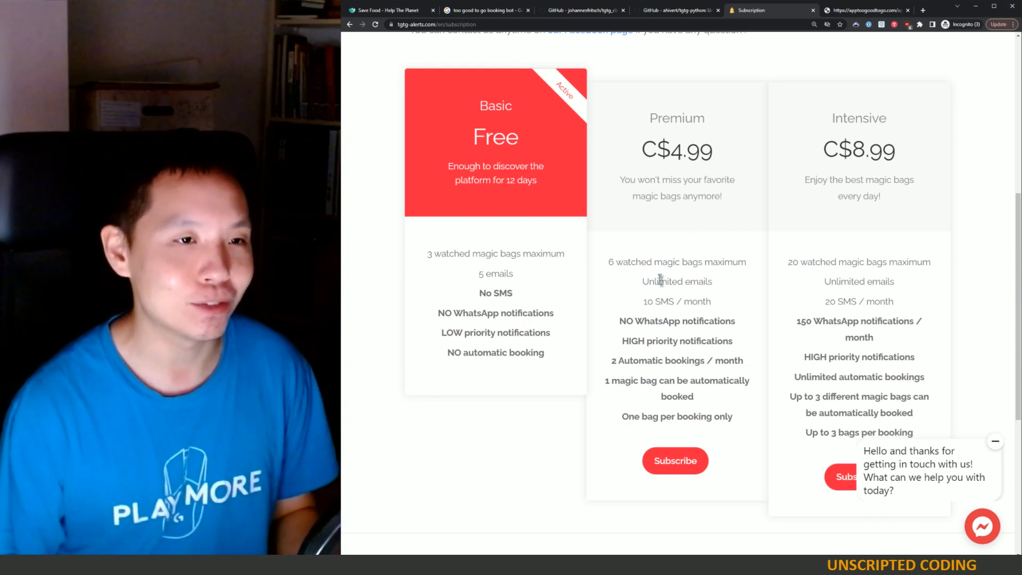
drag(641, 280, 664, 321)
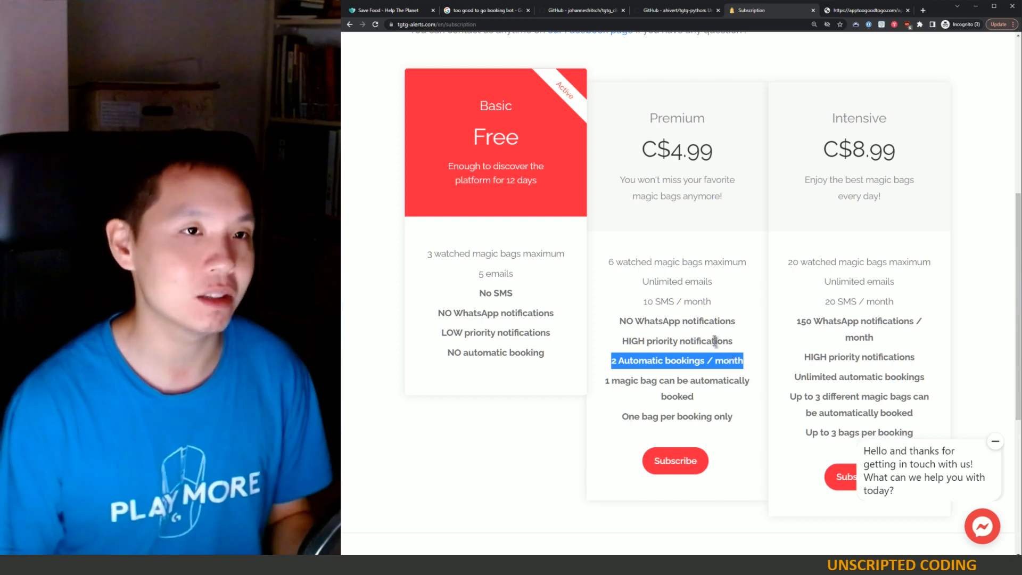
click(678, 9)
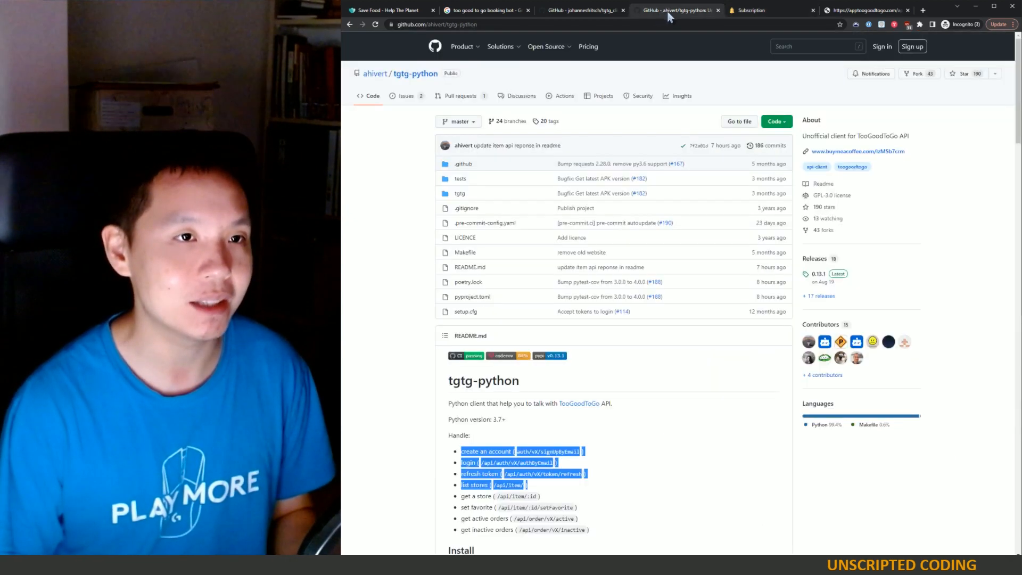
click(768, 9)
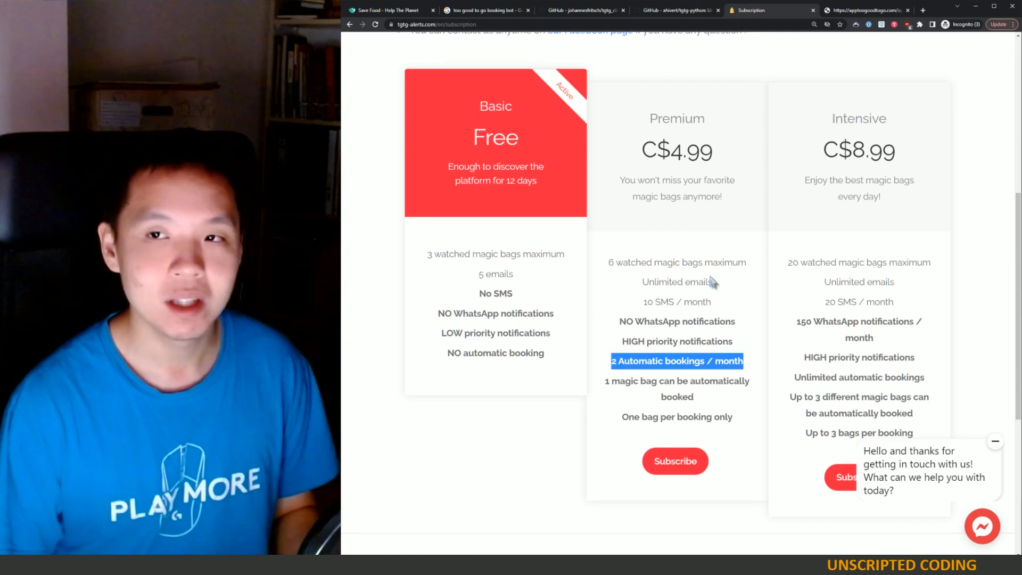
scroll(down, 3)
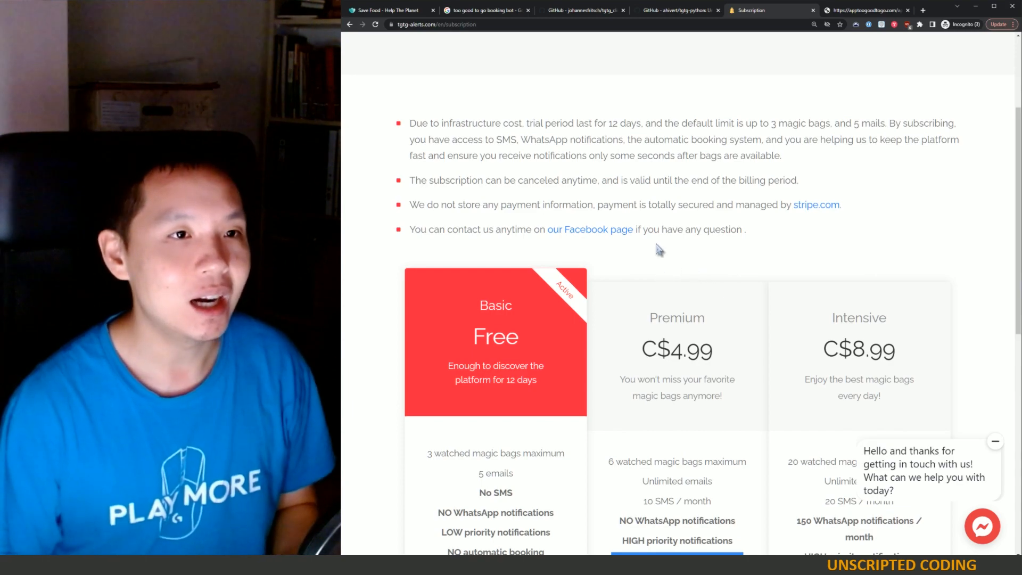
scroll(down, 3)
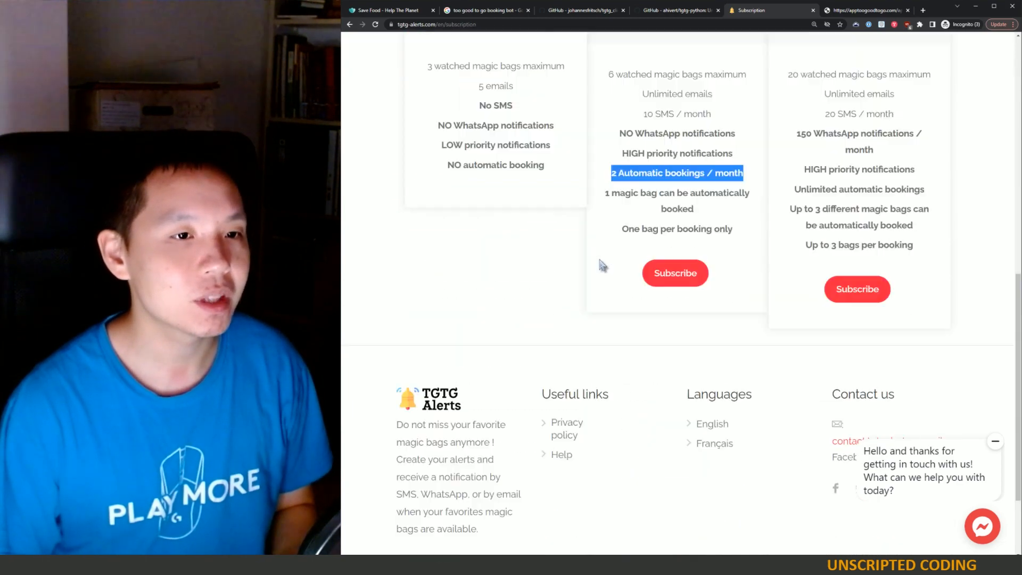
scroll(up, 3)
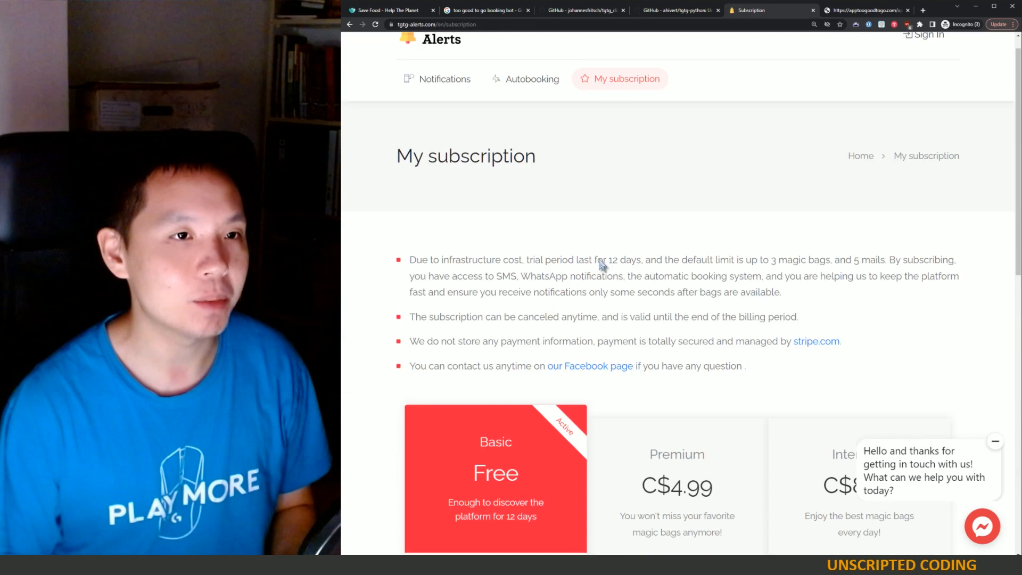
scroll(down, 3)
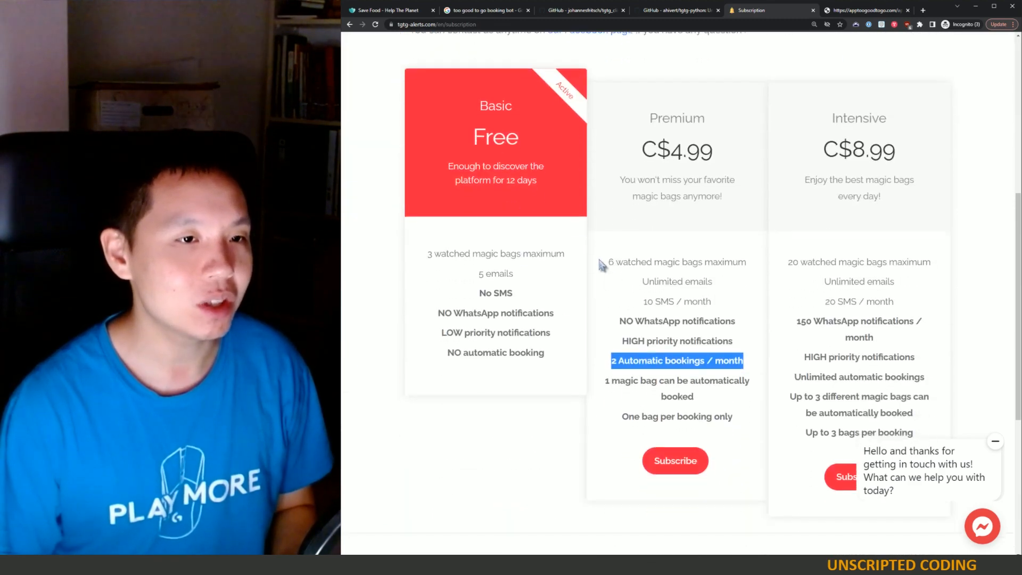
mouse_move(616, 320)
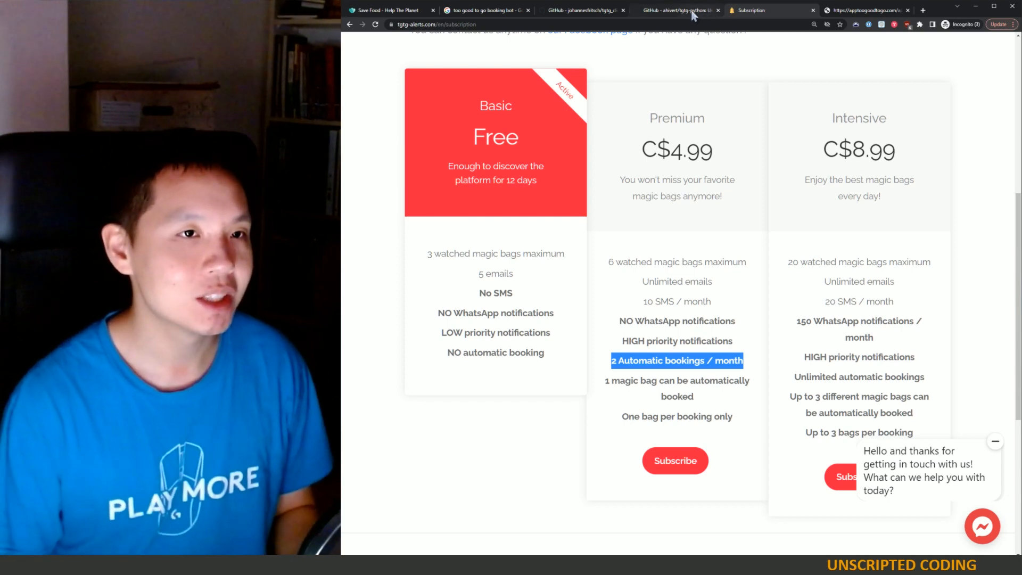
click(678, 10)
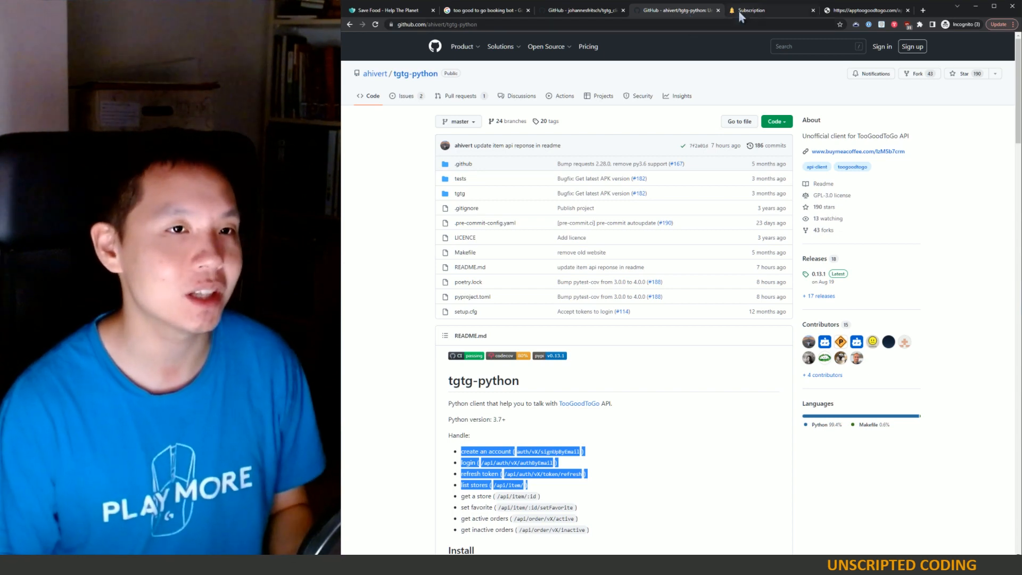
click(772, 9)
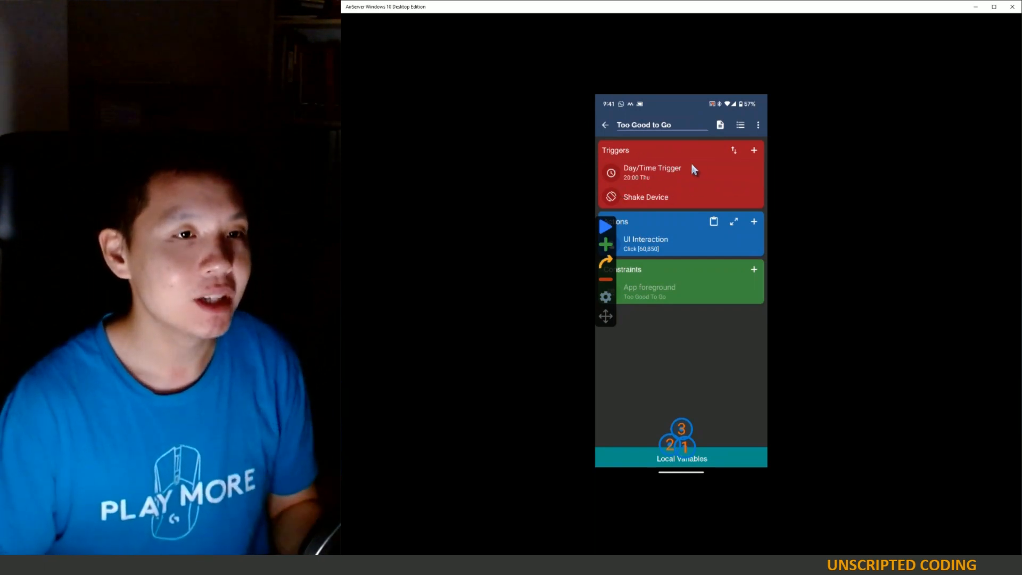
mouse_move(674, 181)
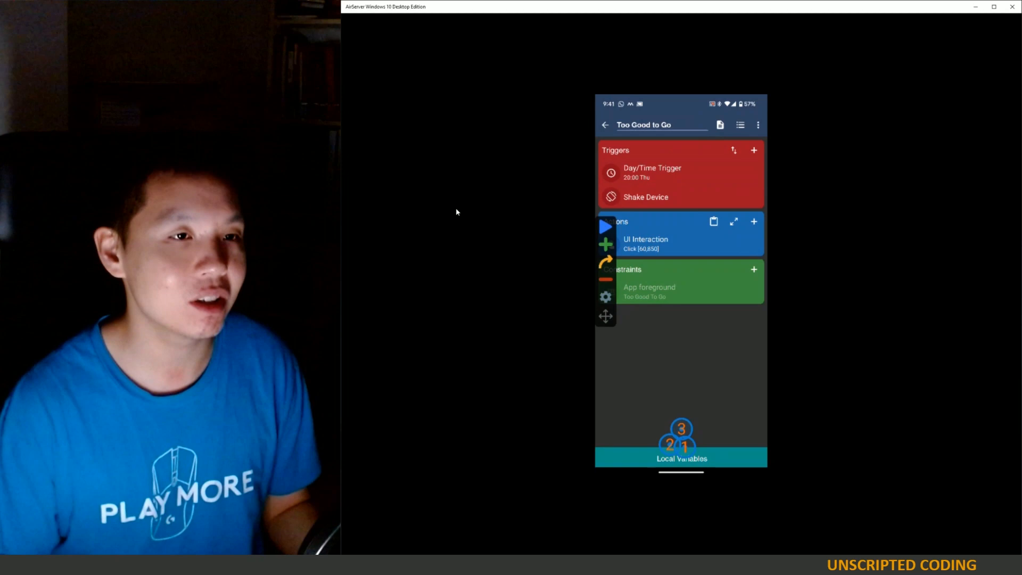
mouse_move(741, 246)
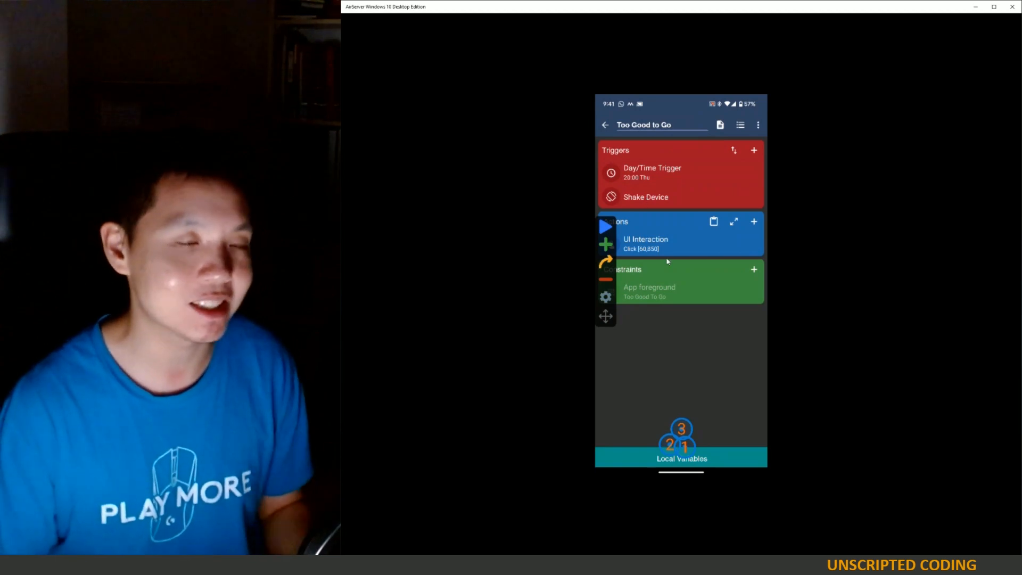
mouse_move(668, 261)
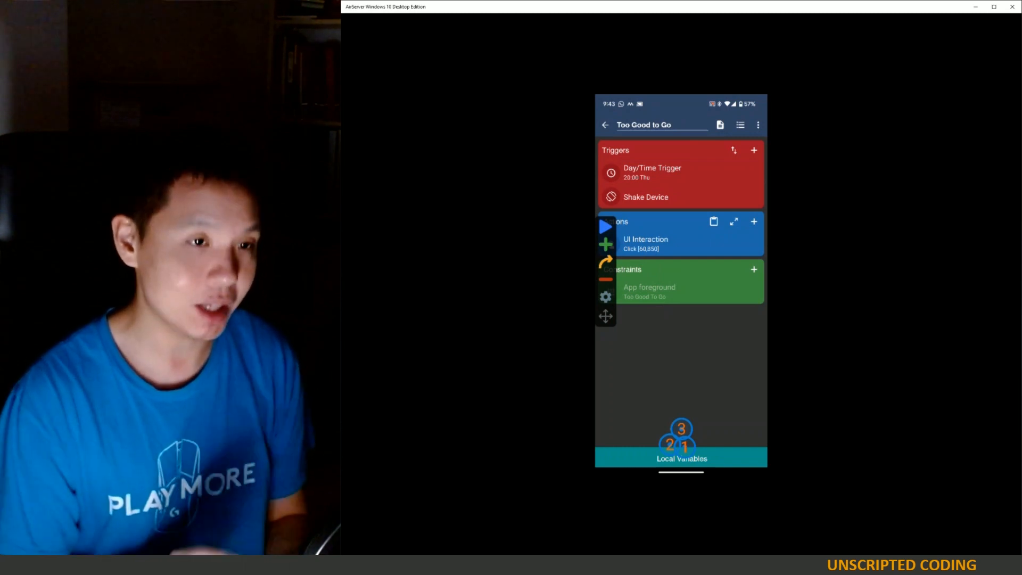
Reserve the Big Orange bag so the 'What you need to know' notice appears.
click(604, 227)
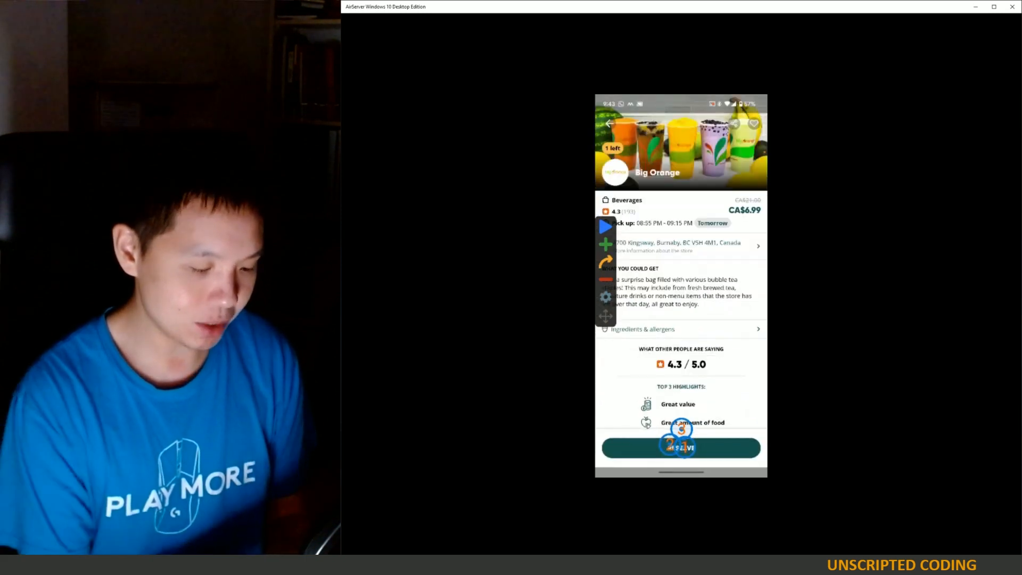
click(680, 447)
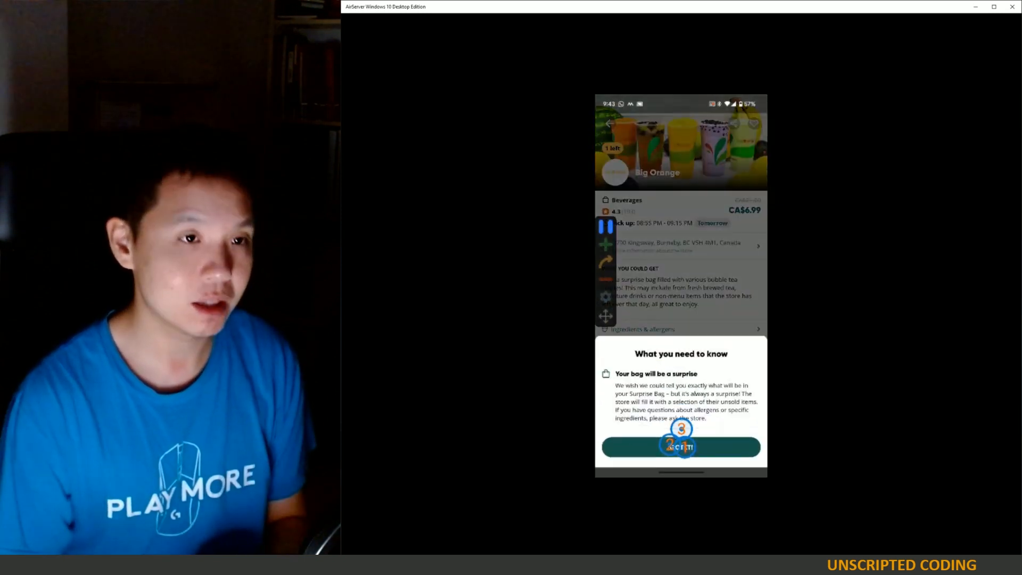